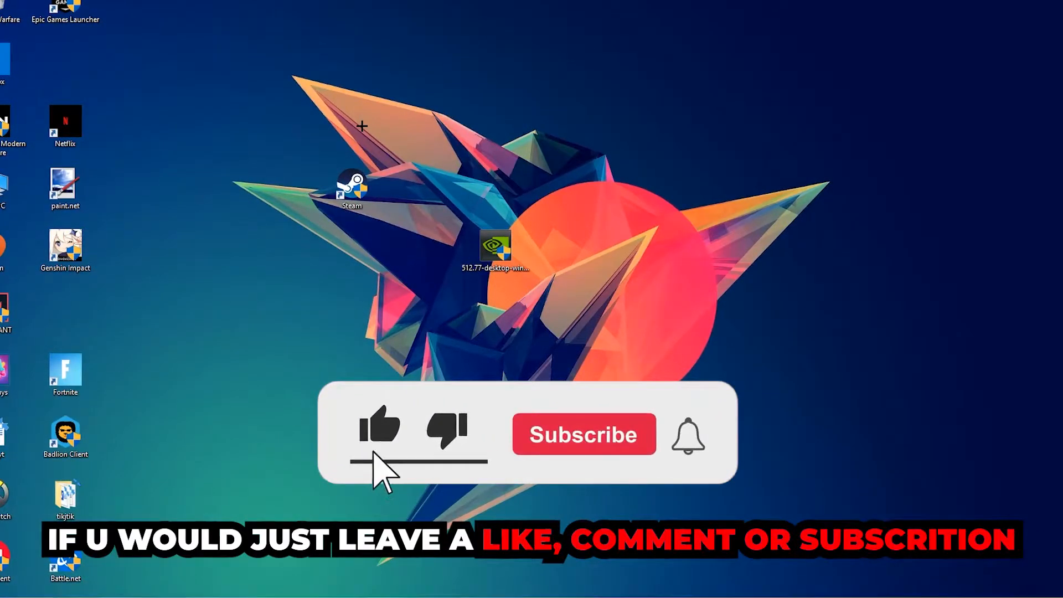
# Search 'Windows Defender Firewall' from Start and open the Control Panel result.
pyautogui.click(585, 434)
pyautogui.write('wind')
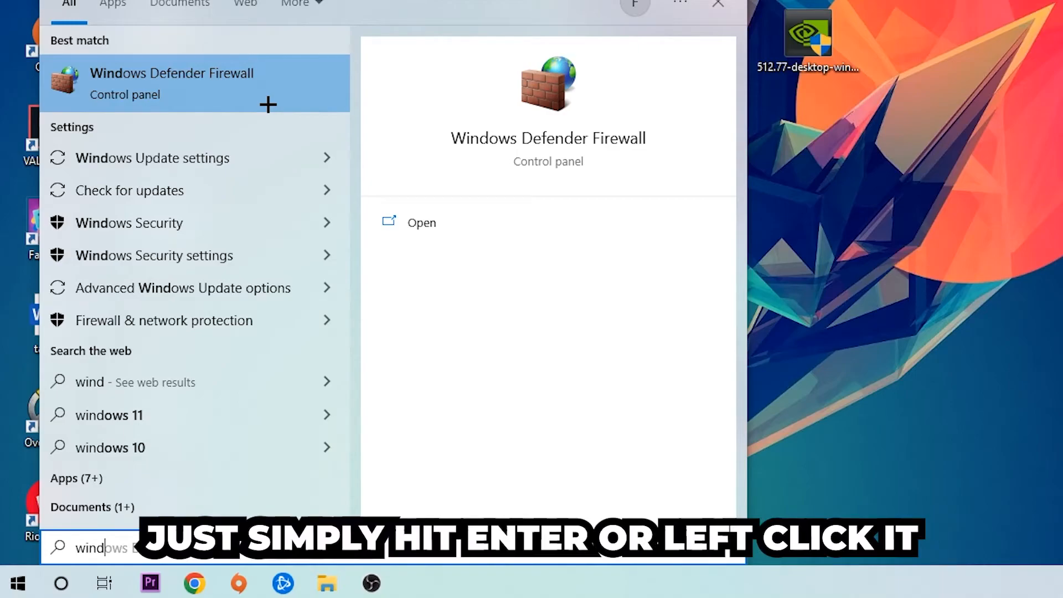
pyautogui.click(171, 73)
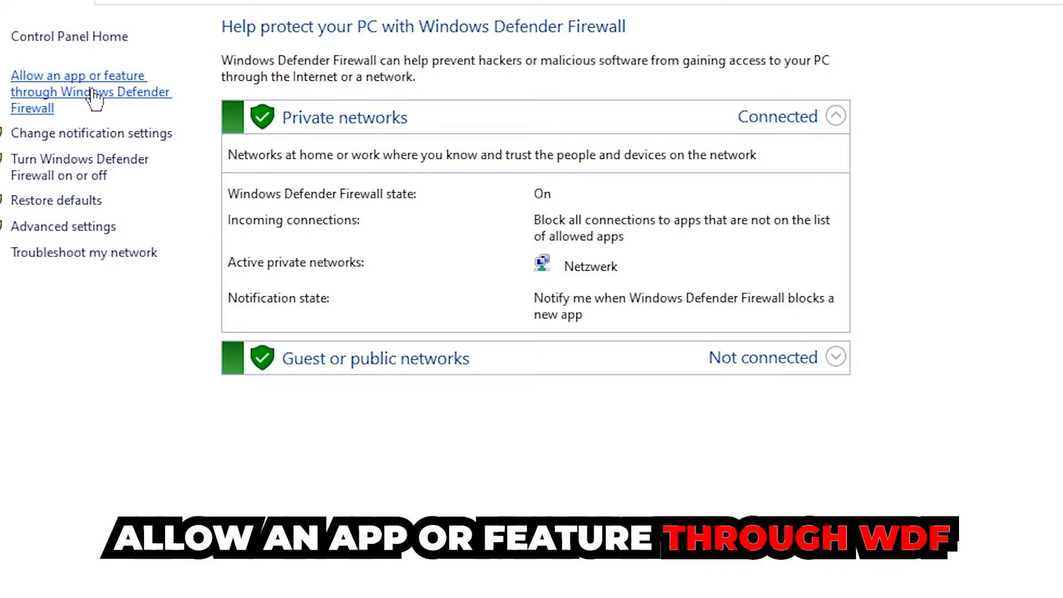
# Go to the allowed apps page, unlock it with Change settings, and start Allow another app.
pyautogui.click(77, 91)
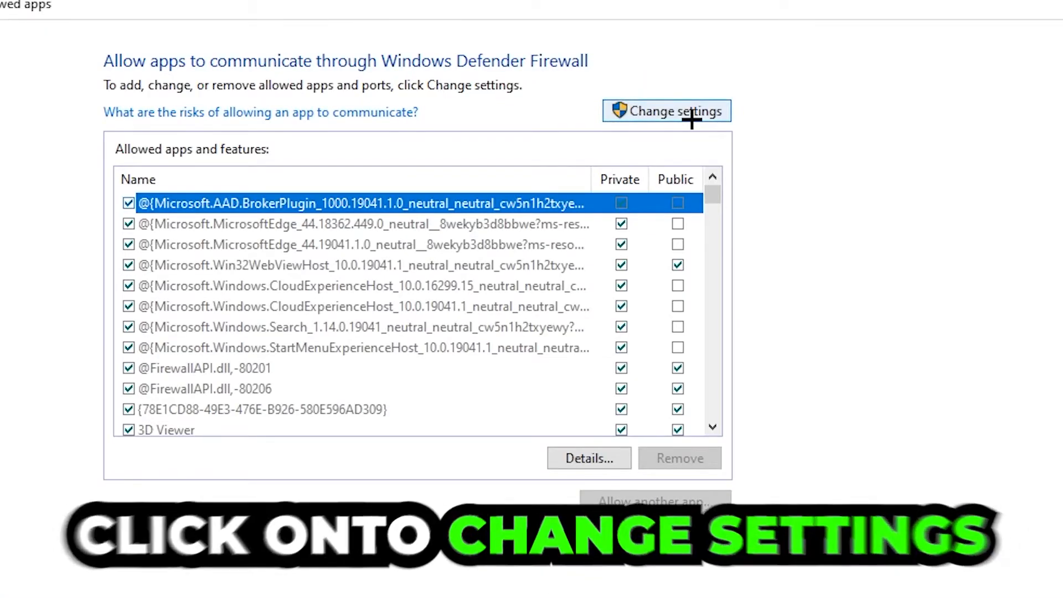
pyautogui.click(666, 111)
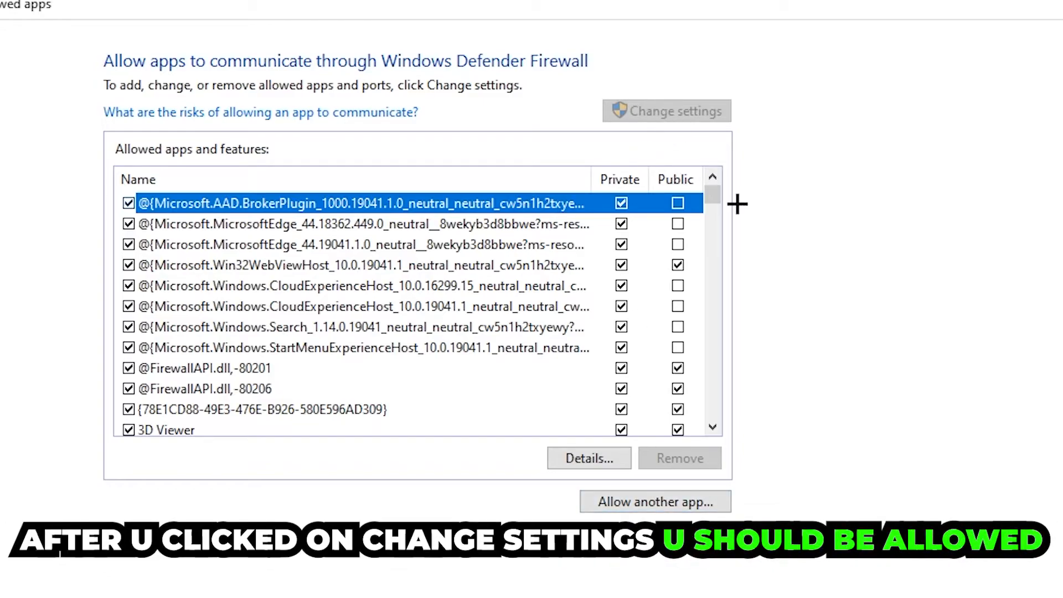
pyautogui.click(655, 502)
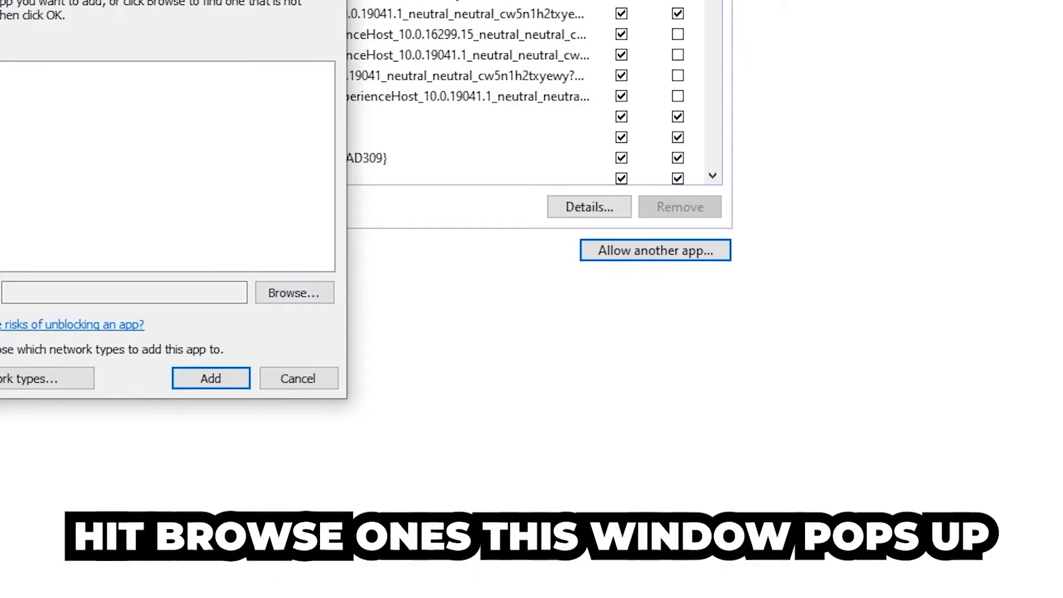
# Browse to the program file and add it to the allowed apps list.
pyautogui.click(295, 292)
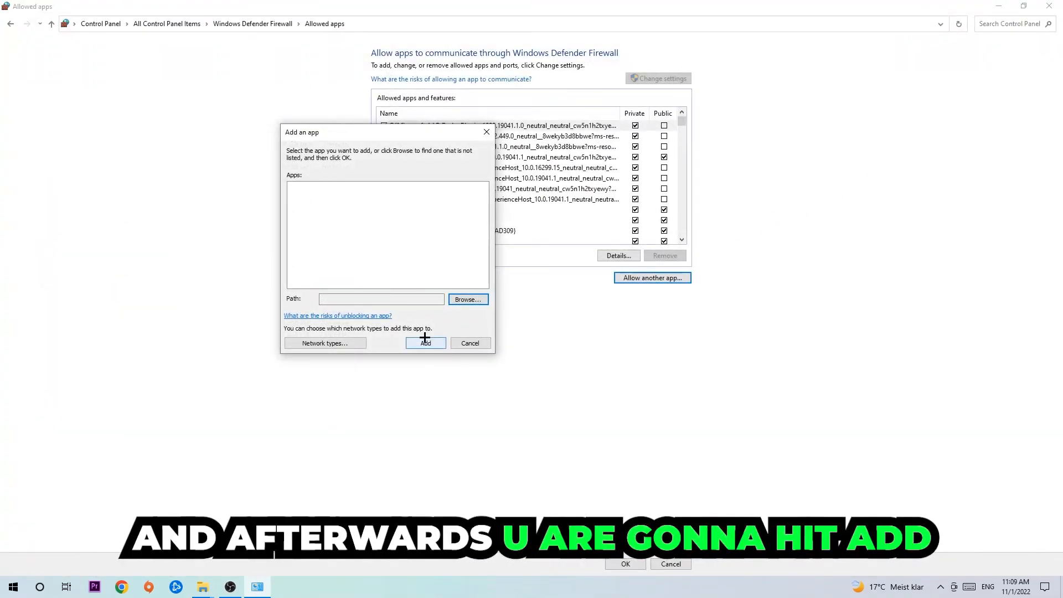
pyautogui.click(425, 343)
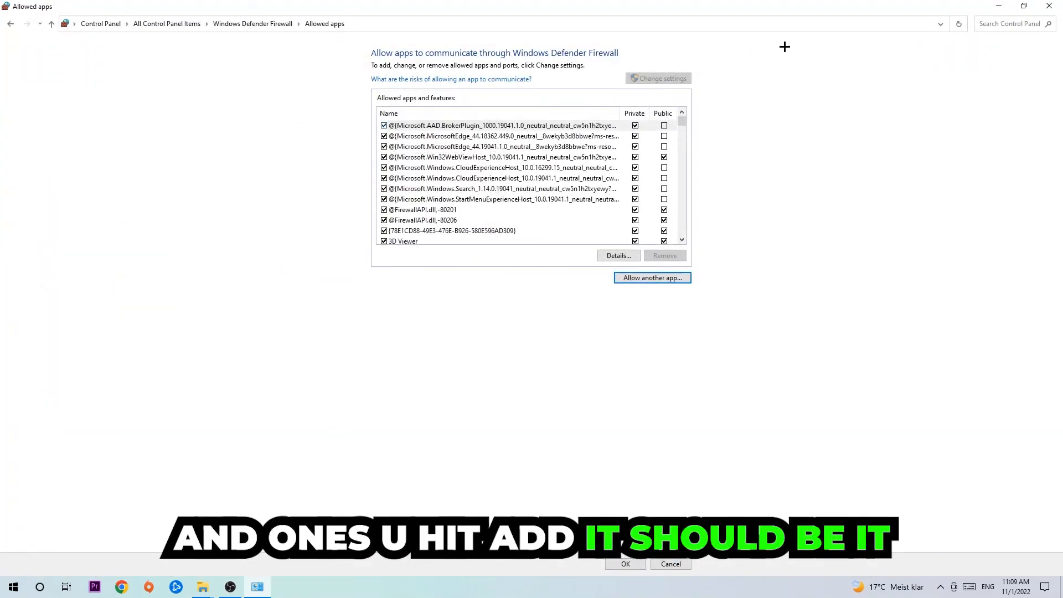